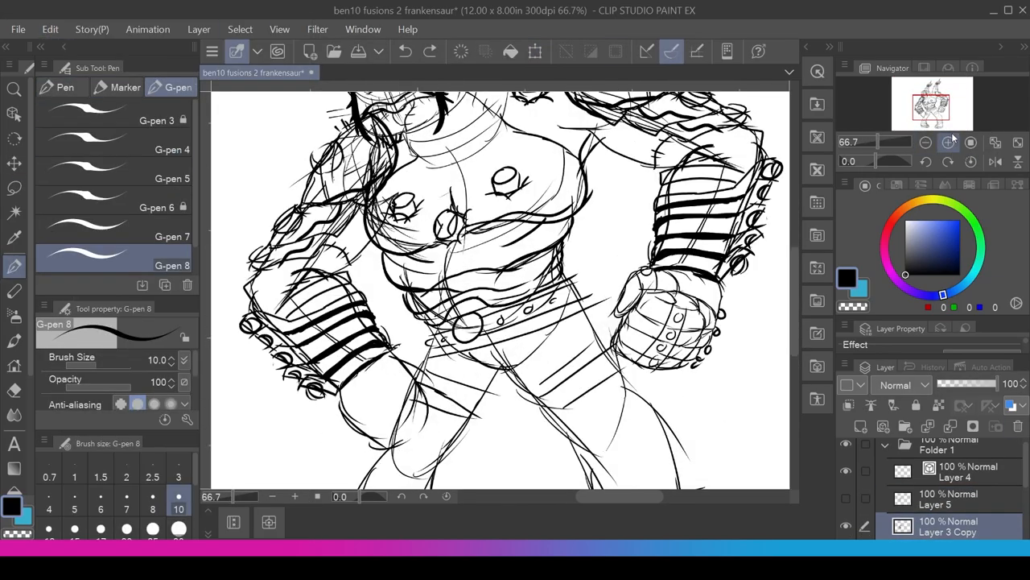
# Trace clean G-pen outlines of the monster's head, torso, banded arms and fists over the sketch.
pyautogui.click(13, 187)
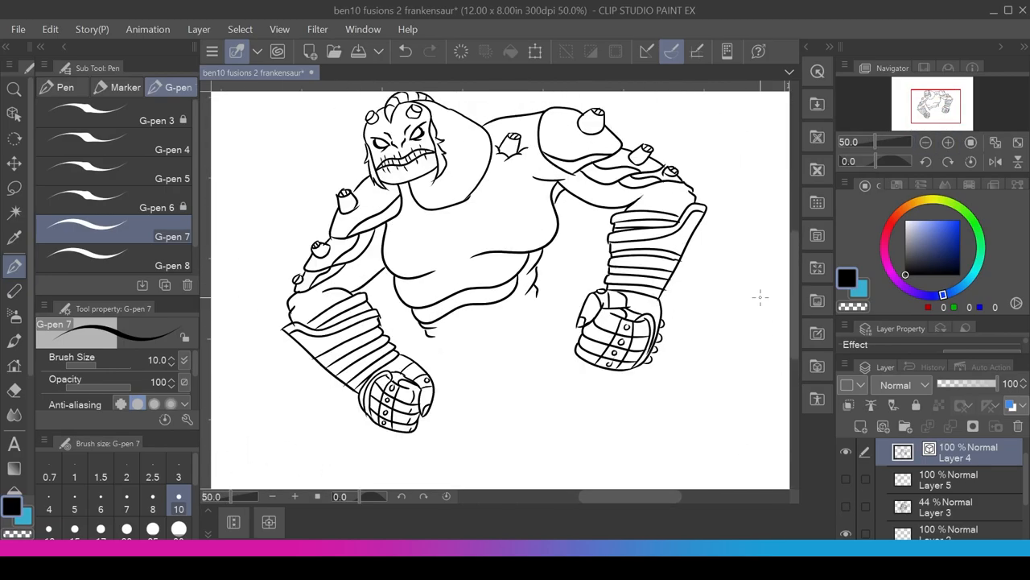
pyautogui.scroll(-3)
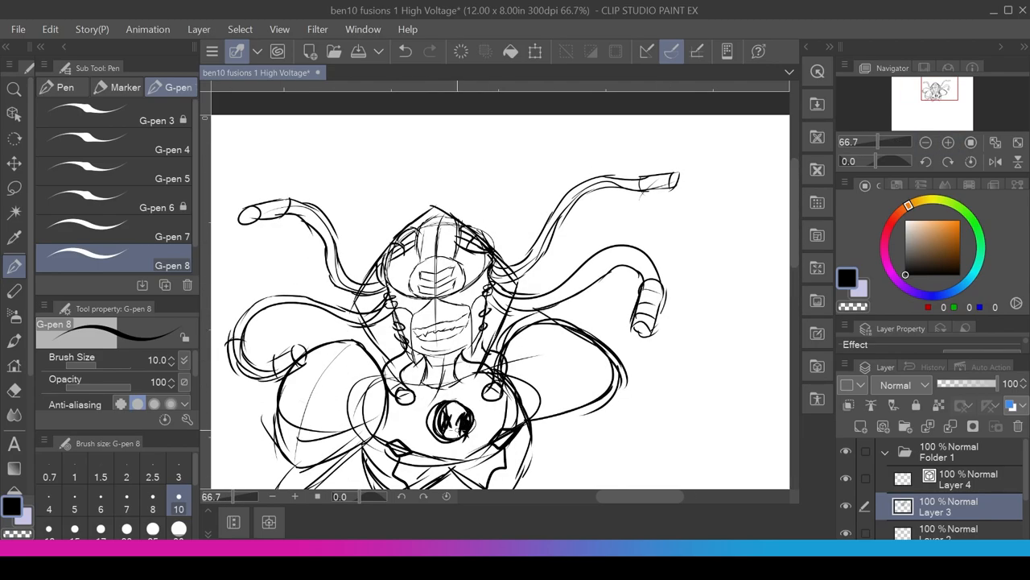
# Sketch the High Voltage fusion's raised clawed arm, zooming out to fit the body.
pyautogui.scroll(-3)
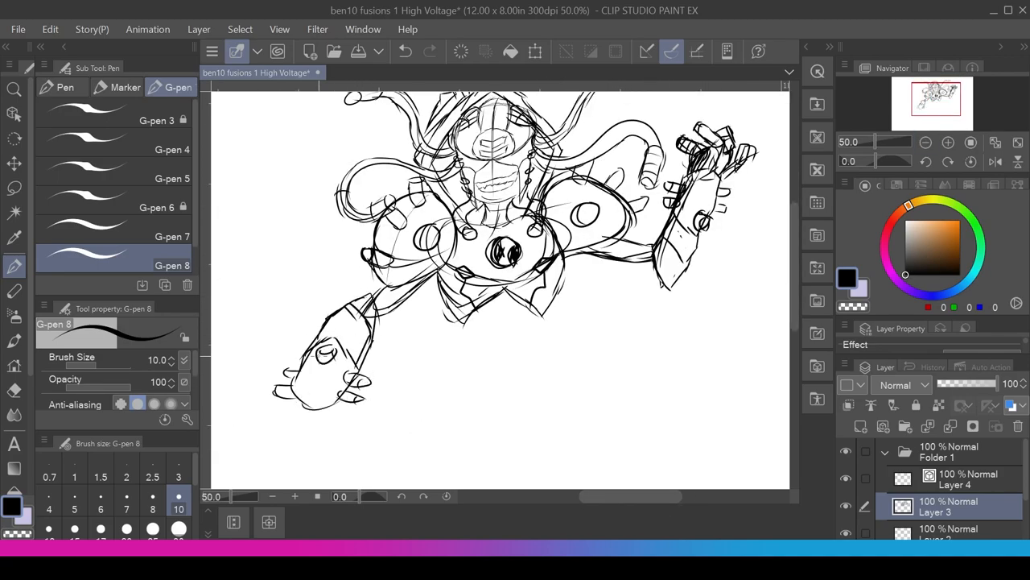
# Bucket-fill red armour, black tentacles, gold joints and grey flats on the colour layer.
pyautogui.moveTo(402, 354); pyautogui.dragTo(467, 411)
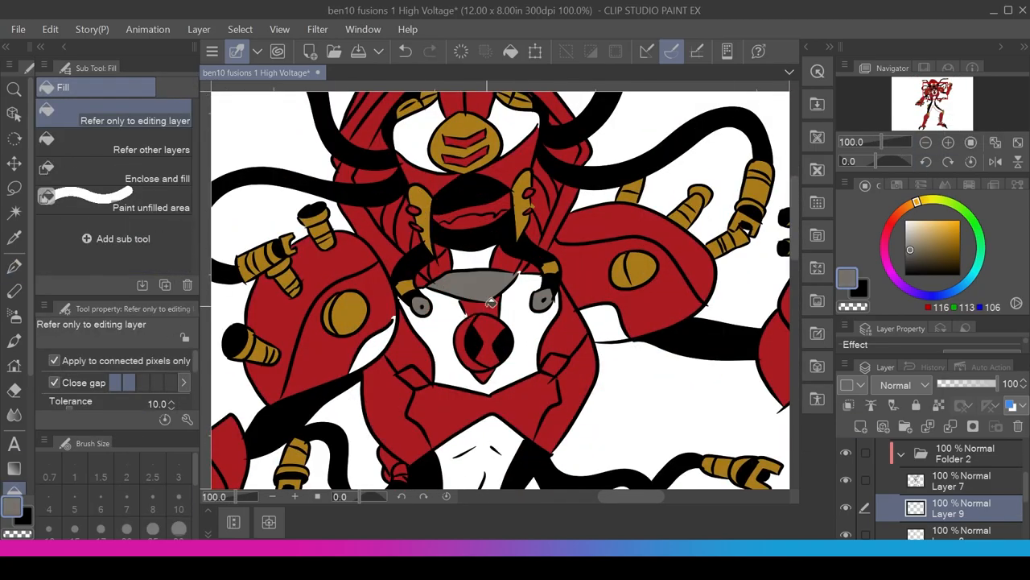
# Paint shadows and highlights on the red armour and green accents on visor and emblem.
pyautogui.click(948, 142)
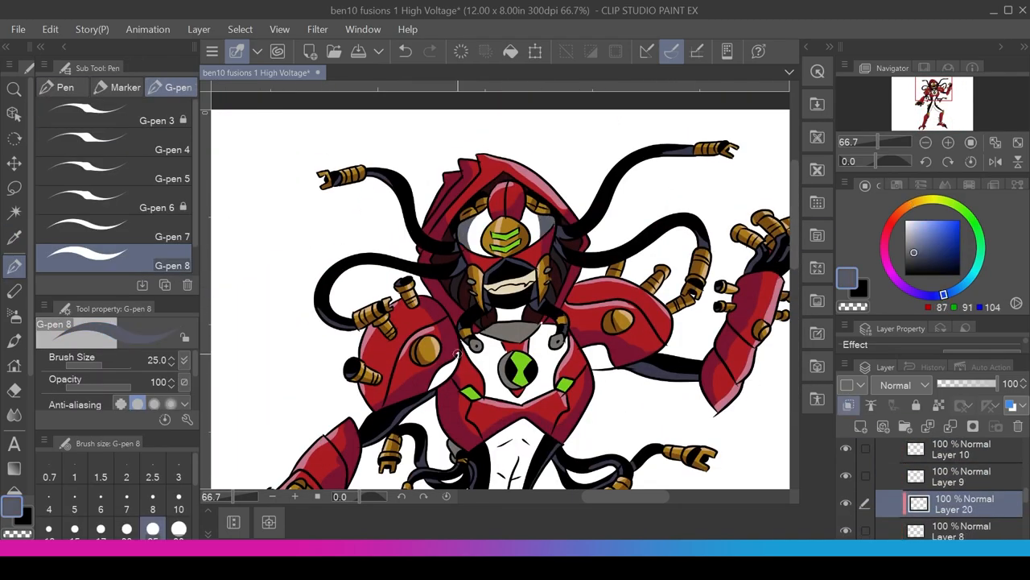
pyautogui.scroll(-3)
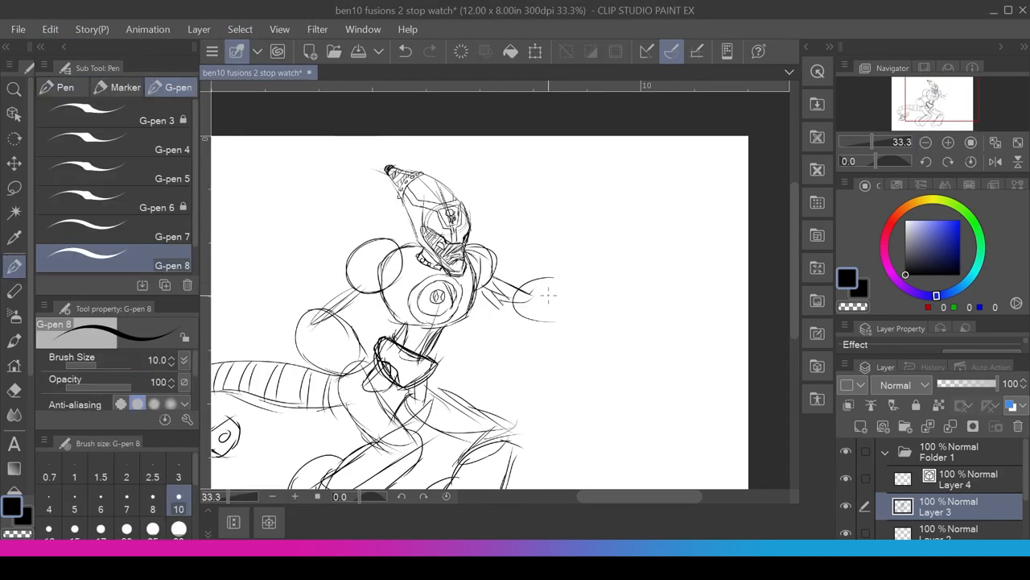
# Sketch the Stopwatch fusion's head, clawed forearm with clock dial, torso and legs.
pyautogui.click(948, 142)
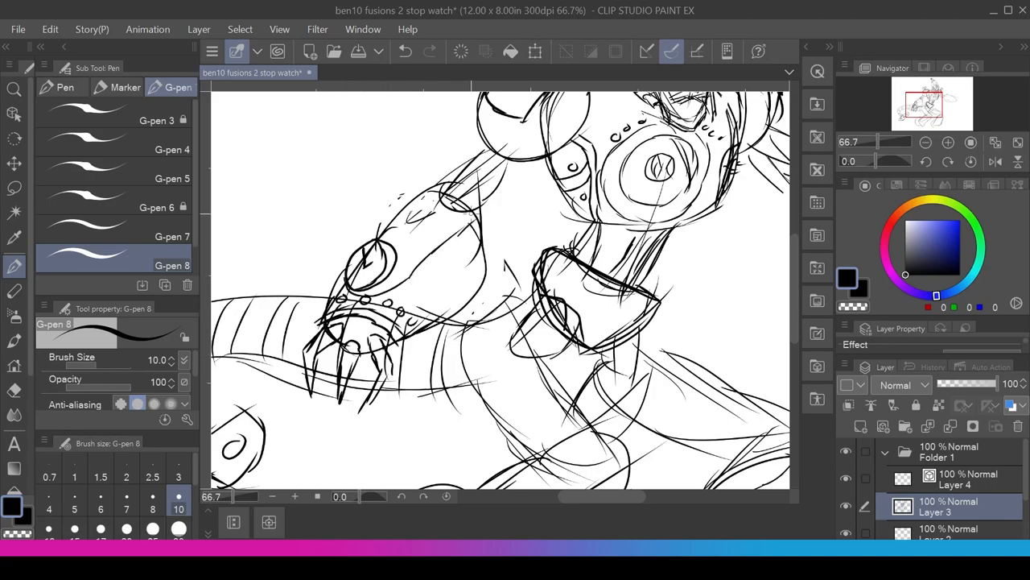
pyautogui.click(926, 141)
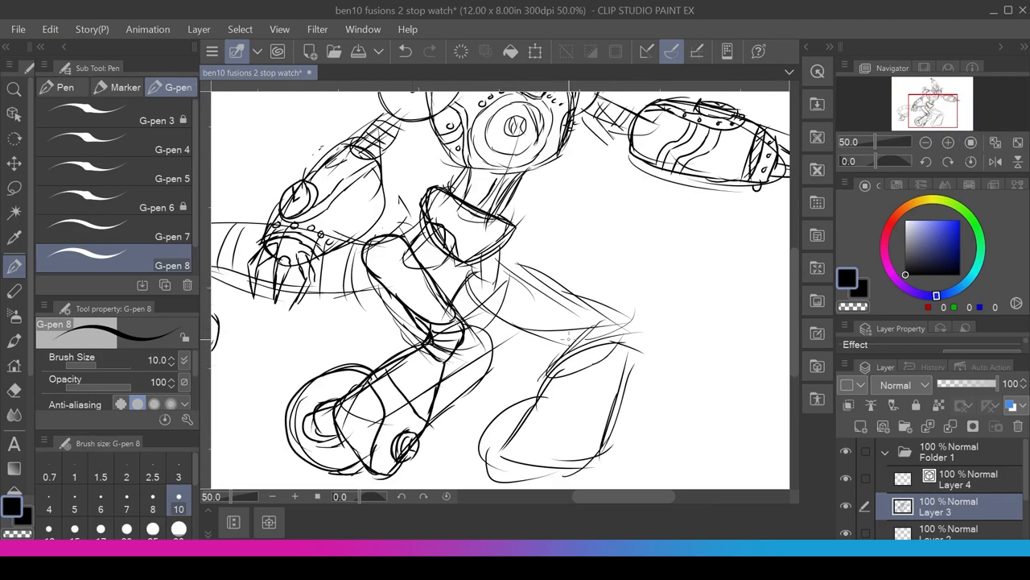
pyautogui.click(926, 141)
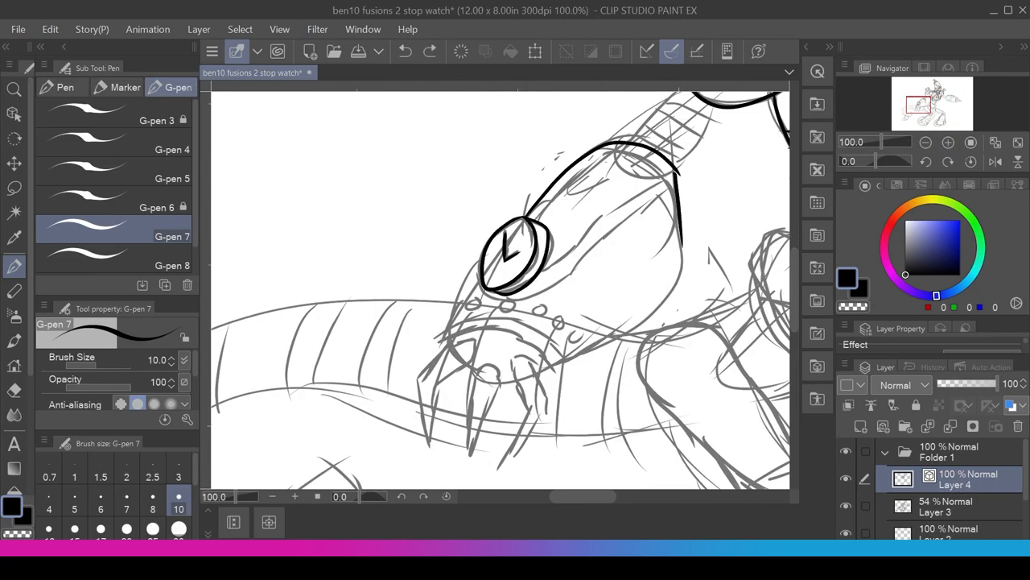
# Ink the helmet, round-jointed chest and arms over the sketch, then hide the sketch layer.
pyautogui.click(926, 142)
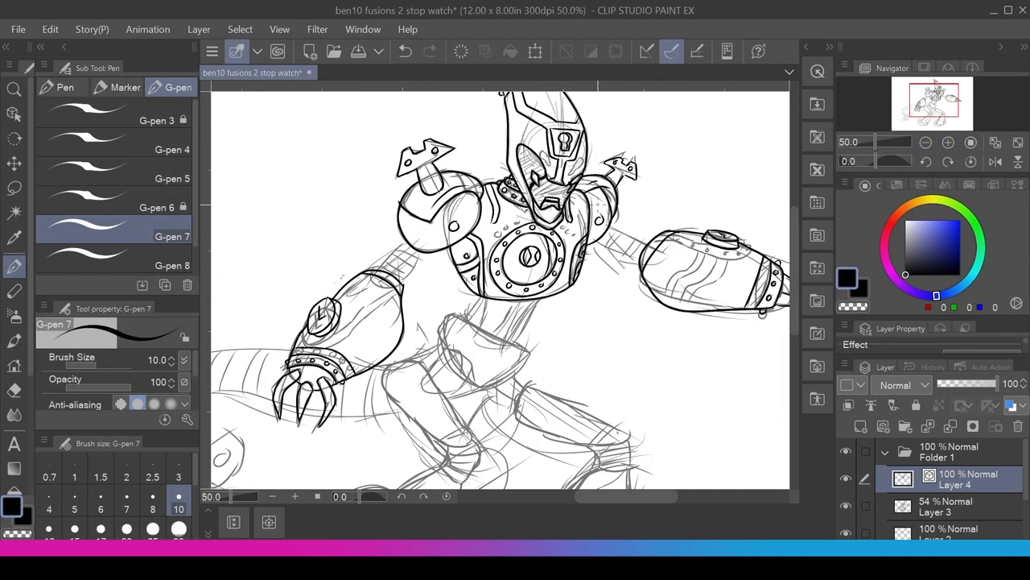
pyautogui.click(948, 141)
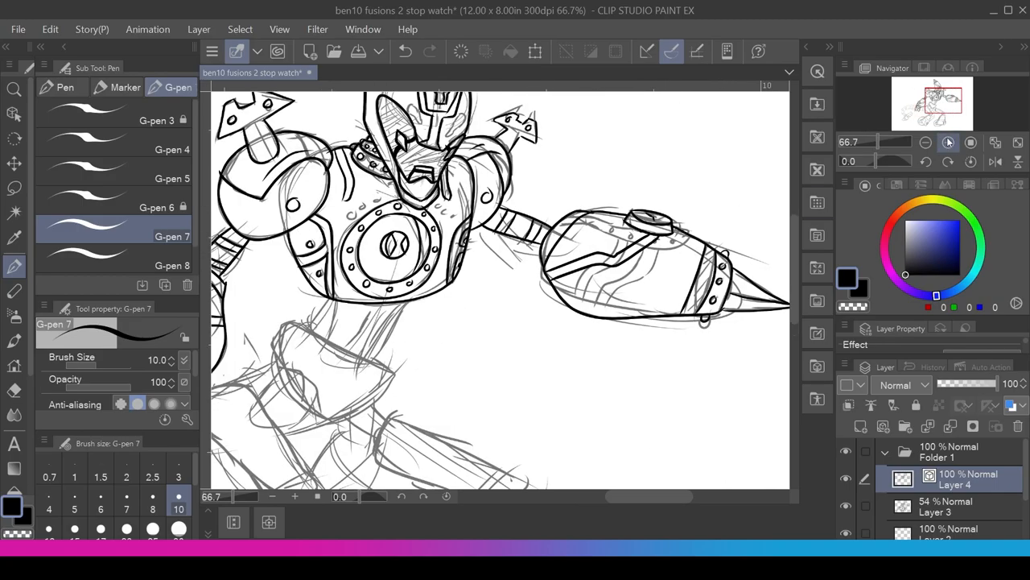
pyautogui.scroll(-3)
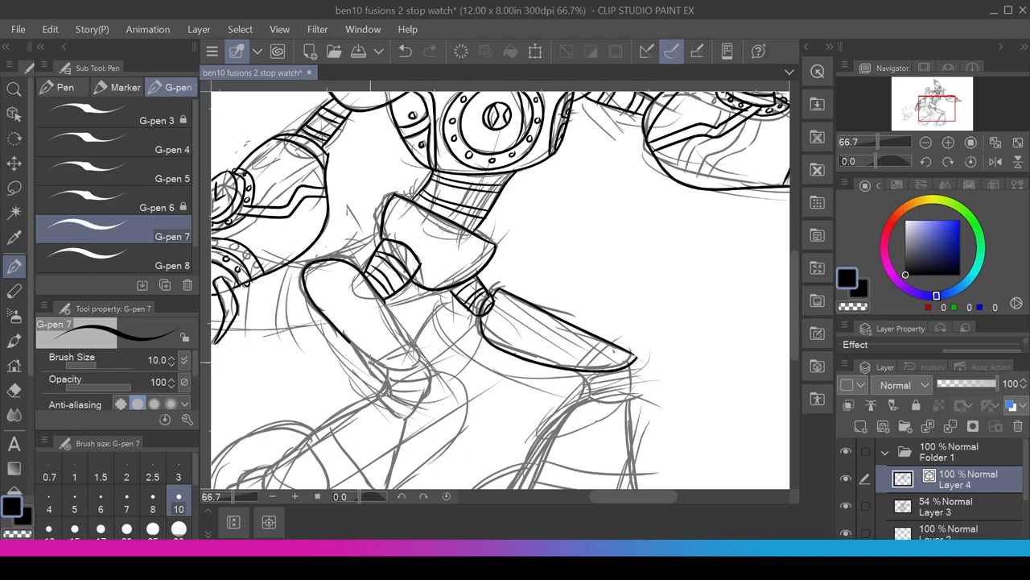
pyautogui.scroll(-3)
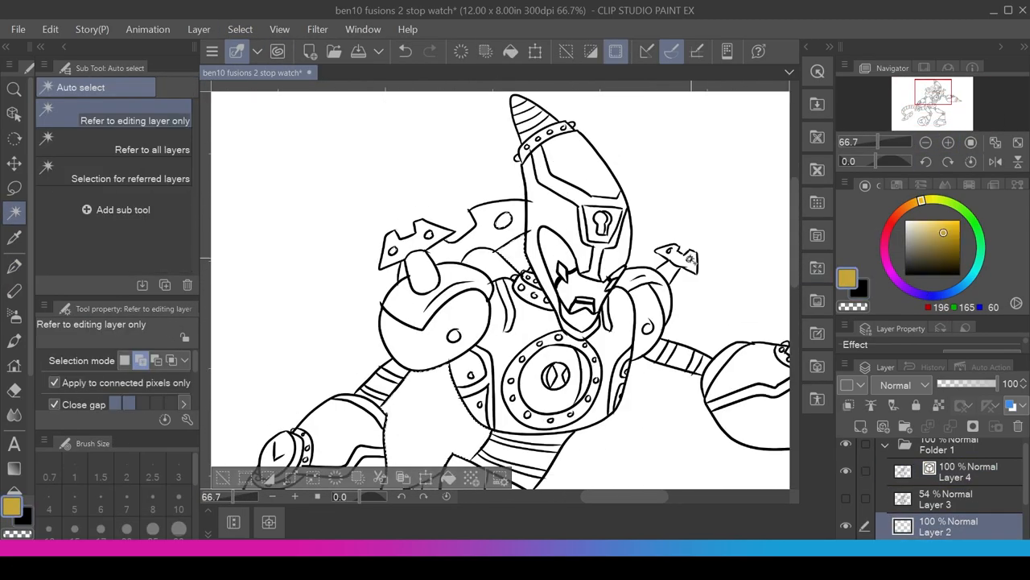
# Fill gold, black and grey flats, then shade and add glowing blue clock-face joints and striped tail.
pyautogui.click(199, 29)
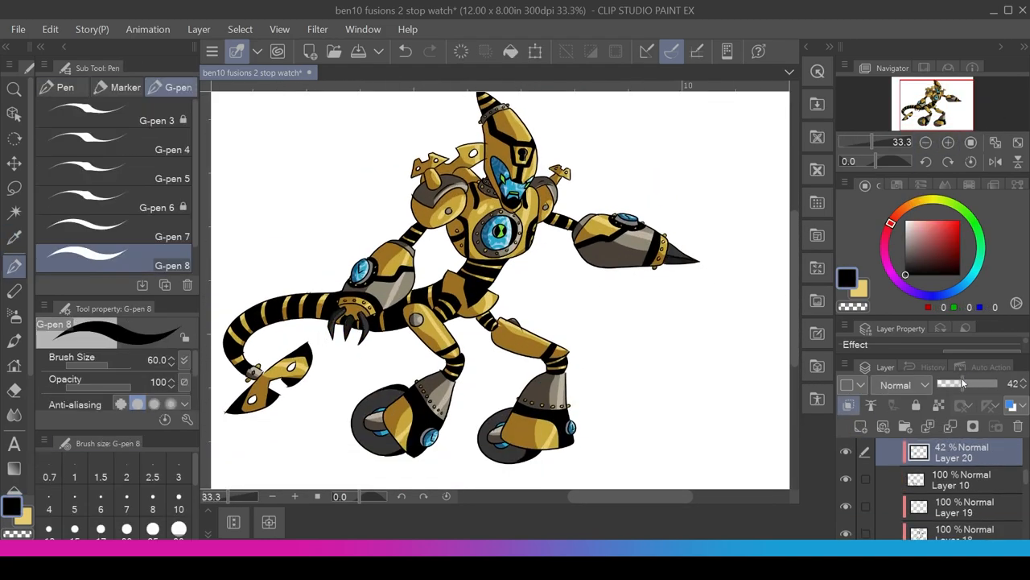
# Paint a teal background with dark vignette edges and crackling gold lightning behind the robot.
pyautogui.click(948, 142)
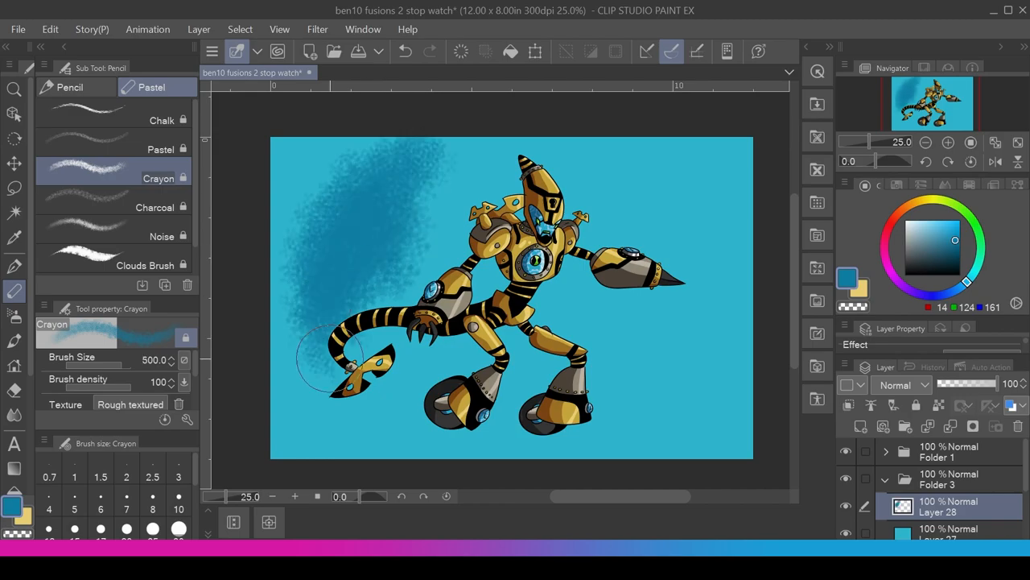
pyautogui.click(155, 206)
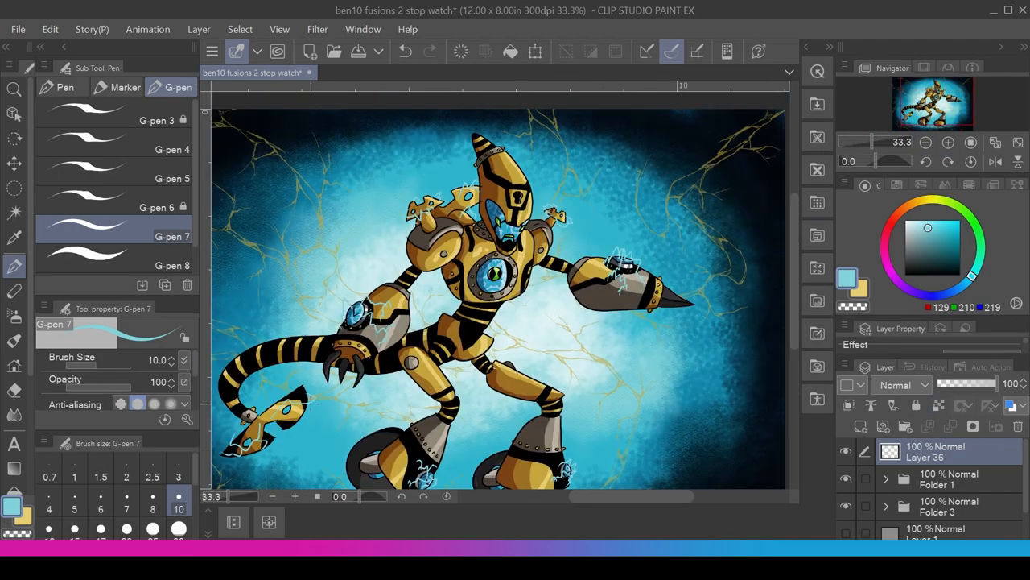
pyautogui.click(510, 52)
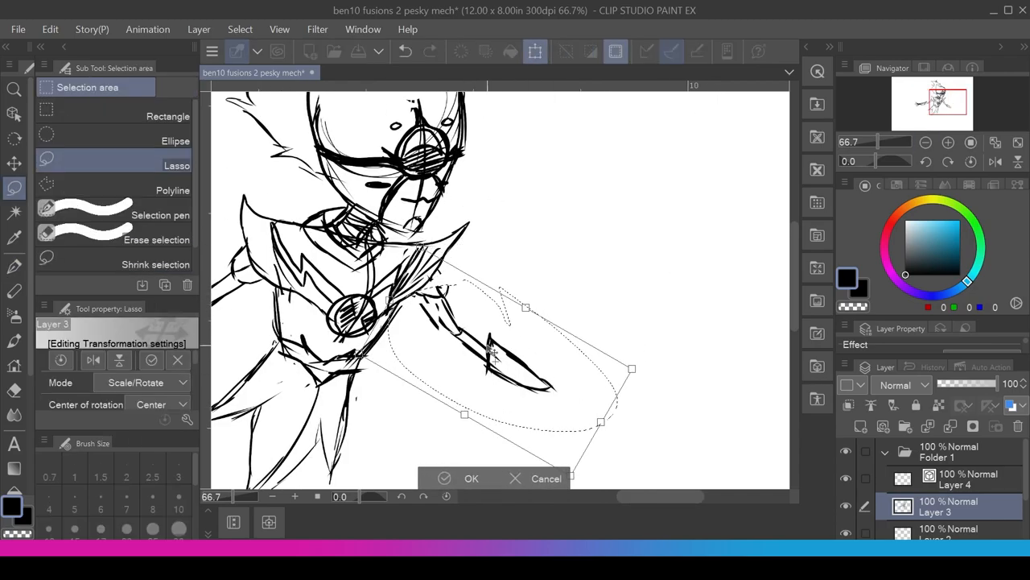
# Lasso the sketched arm and rotate and scale it into a new pose with Ctrl+T.
pyautogui.click(470, 477)
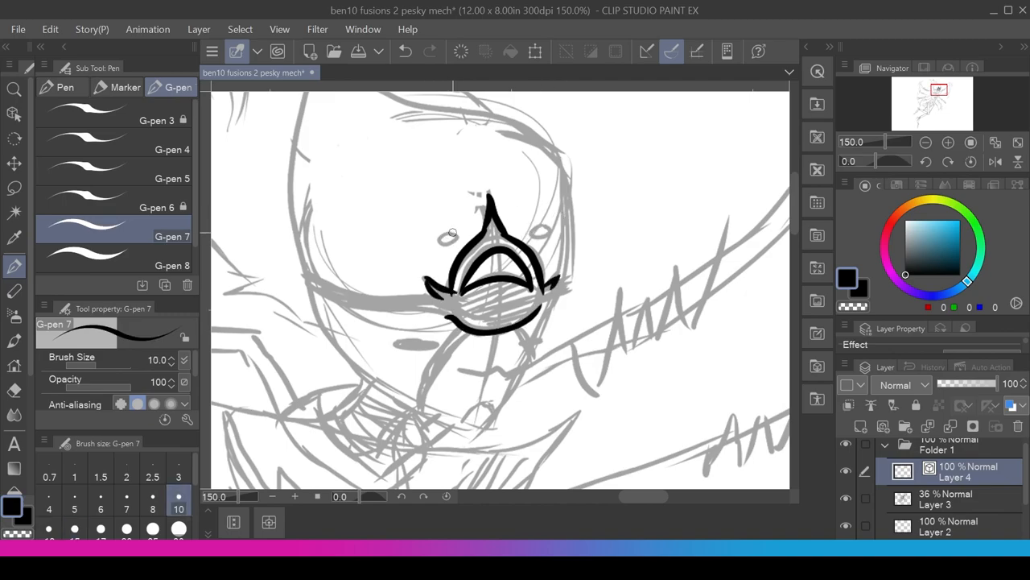
# Fade the sketch layer and ink the pesky mech's head and face with G-pen 7.
pyautogui.click(925, 142)
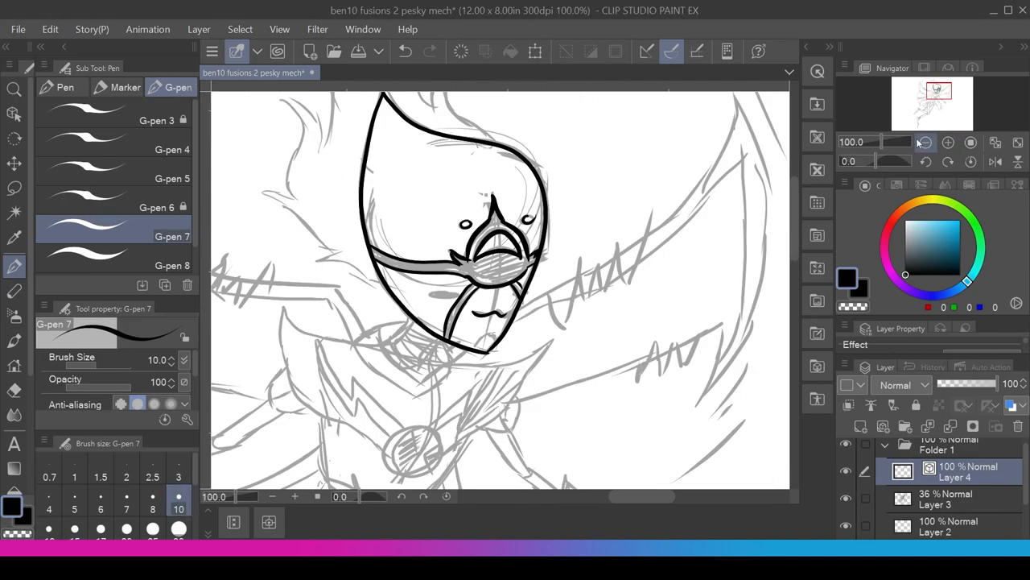
pyautogui.click(948, 141)
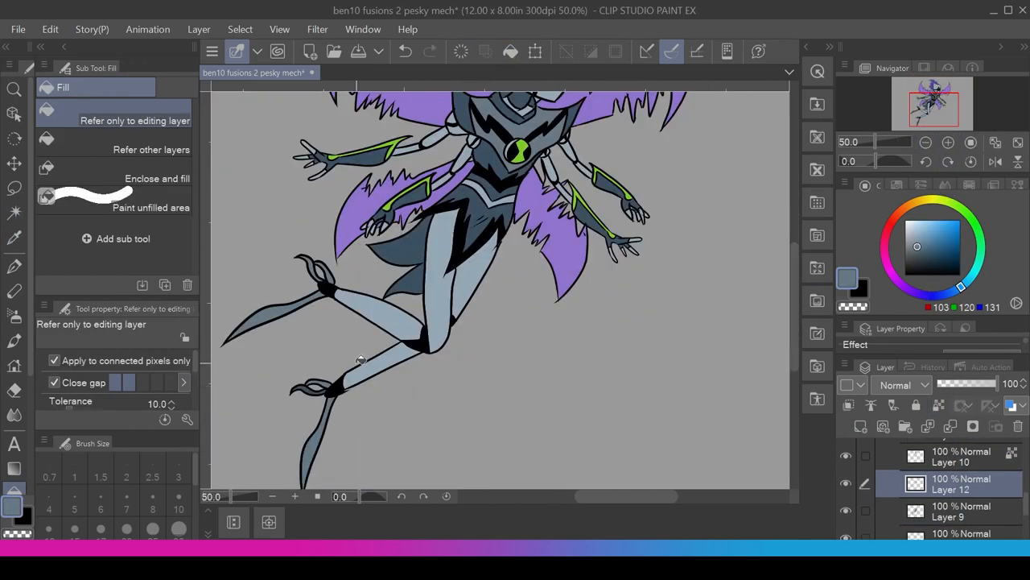
# Fill the grey body, purple wings and green accents with flat colours and shading.
pyautogui.click(926, 141)
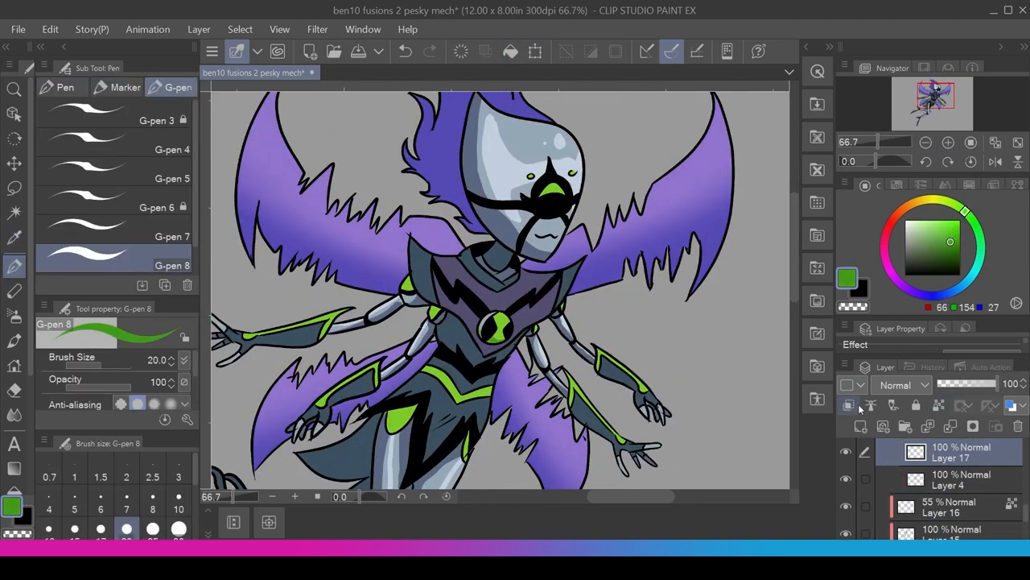
pyautogui.click(859, 426)
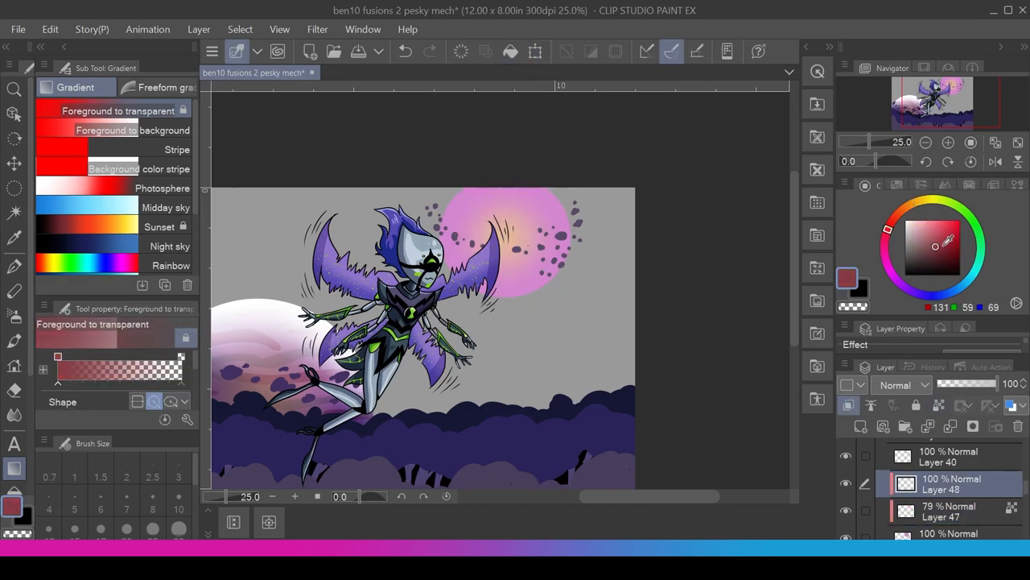
# Paint the purple sky glow, rocky hills, pale moon and pink-striped planet behind the fusion.
pyautogui.click(14, 266)
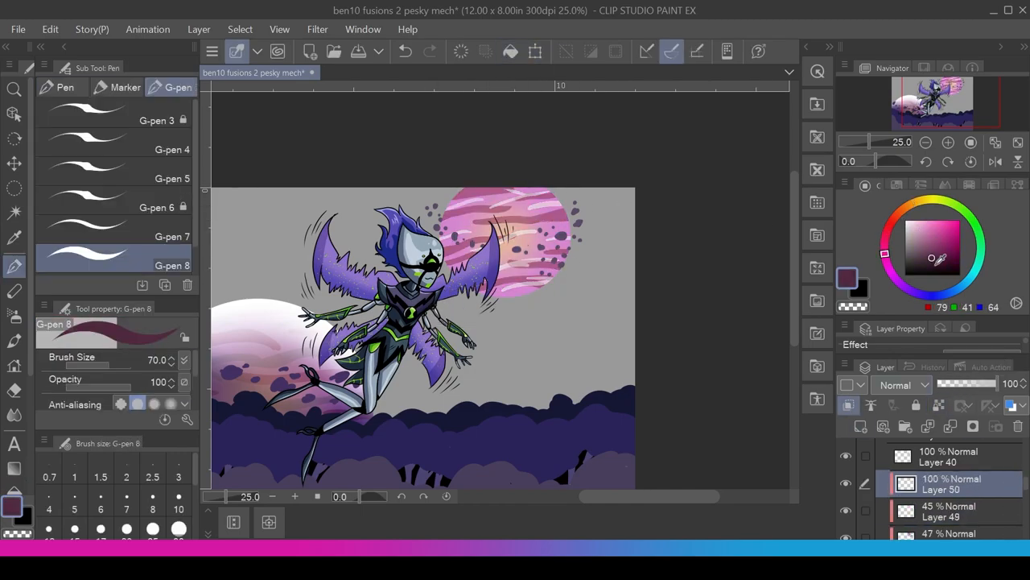